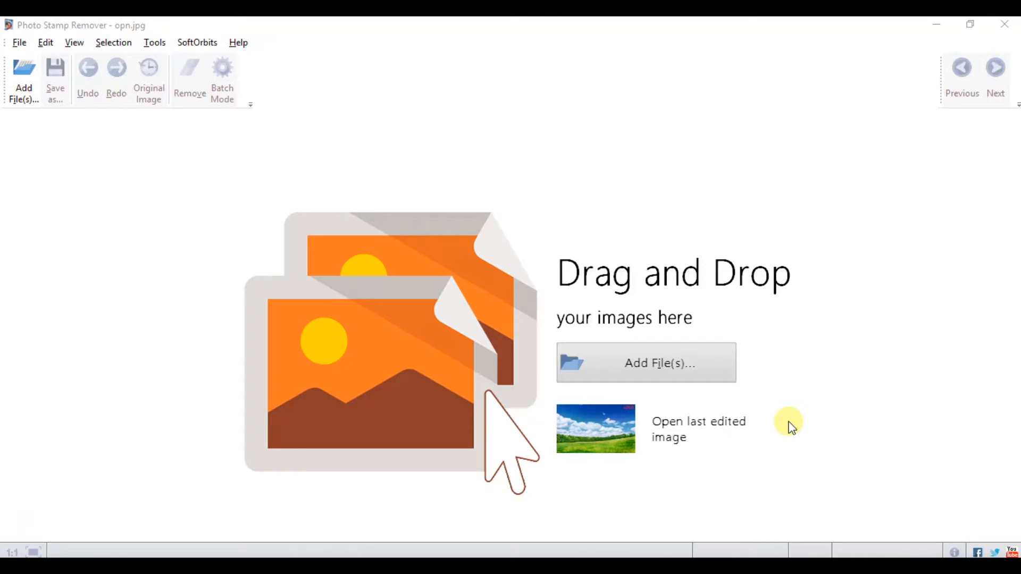
mouse_move(660, 382)
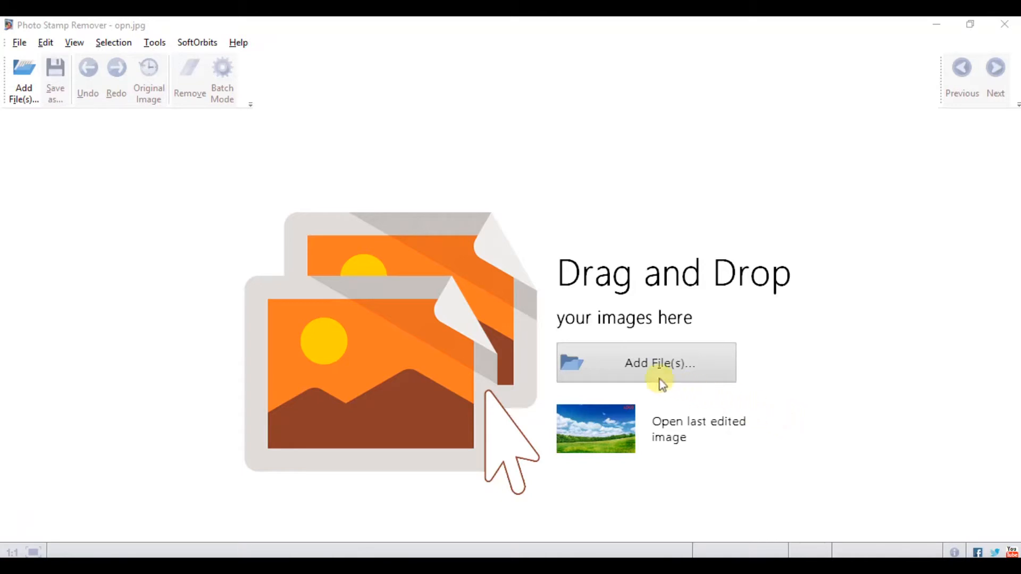
- Load the sky photo with the red LOGO text via Add File(s)
left_click(646, 363)
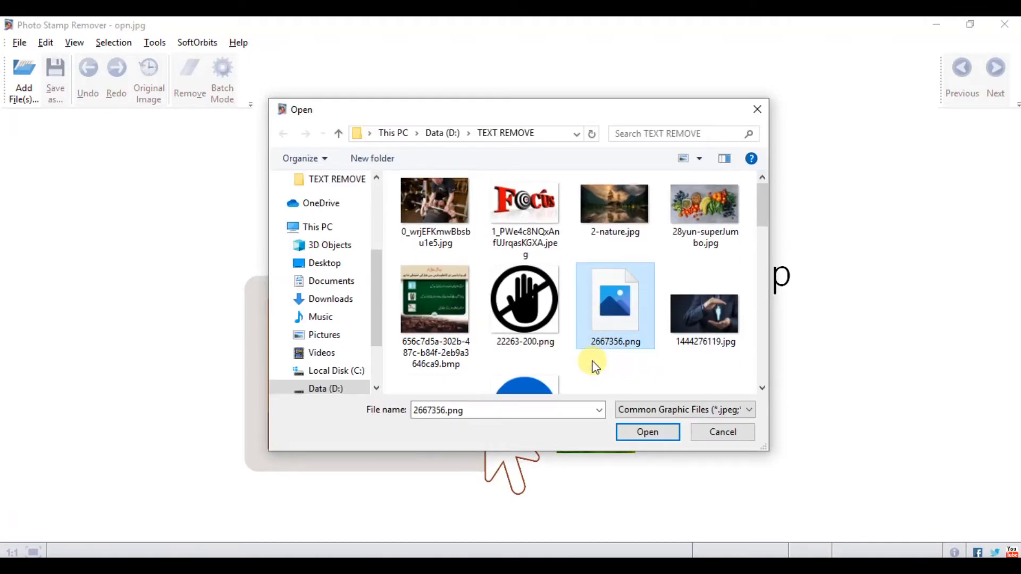
left_click(723, 432)
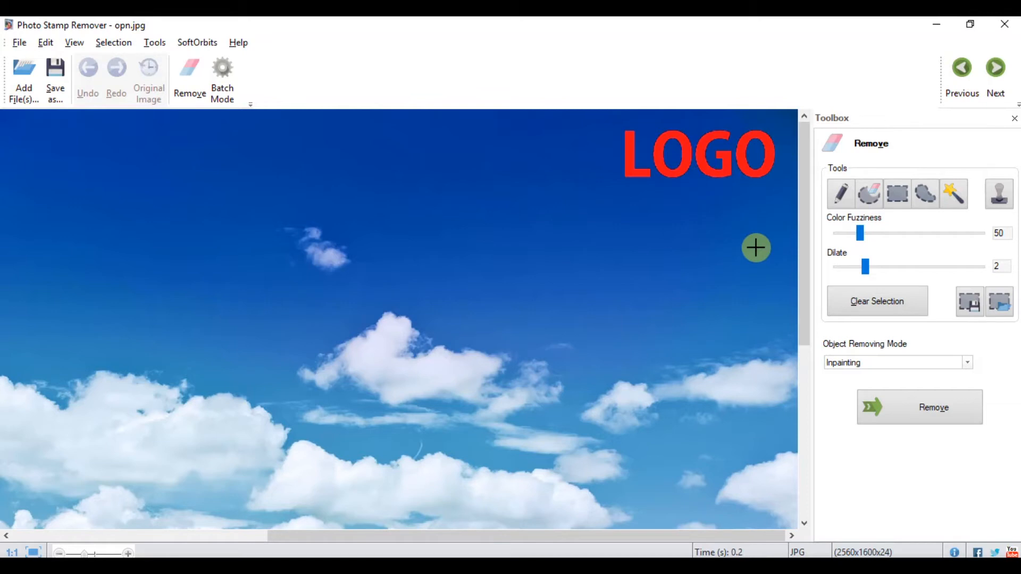
left_click(841, 193)
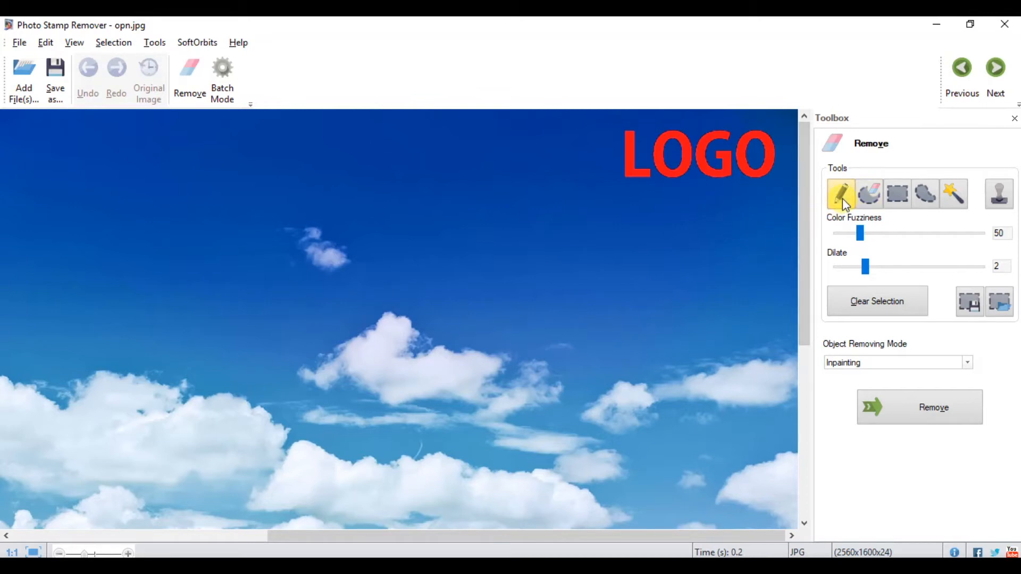
left_click(841, 194)
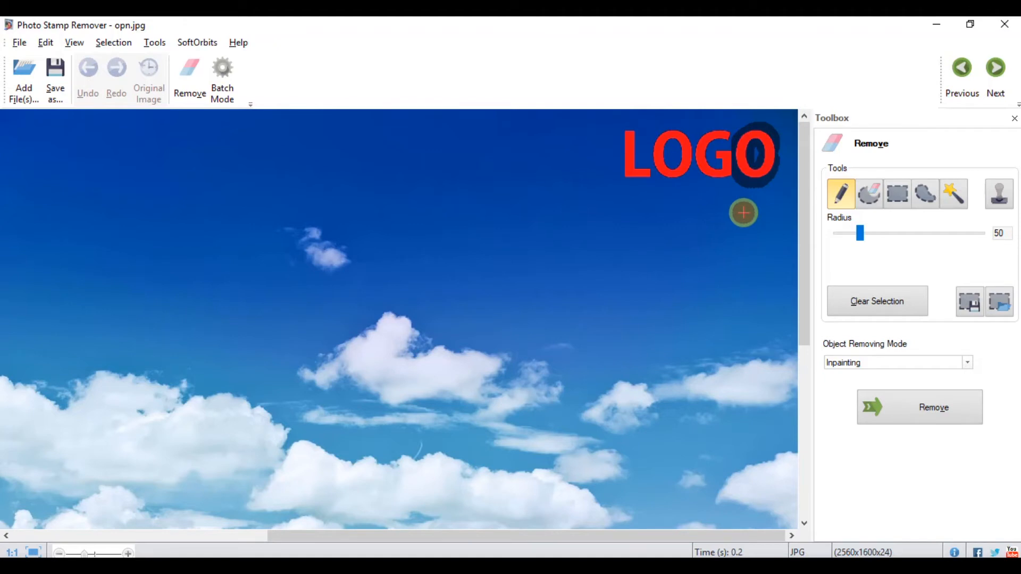
left_click(924, 194)
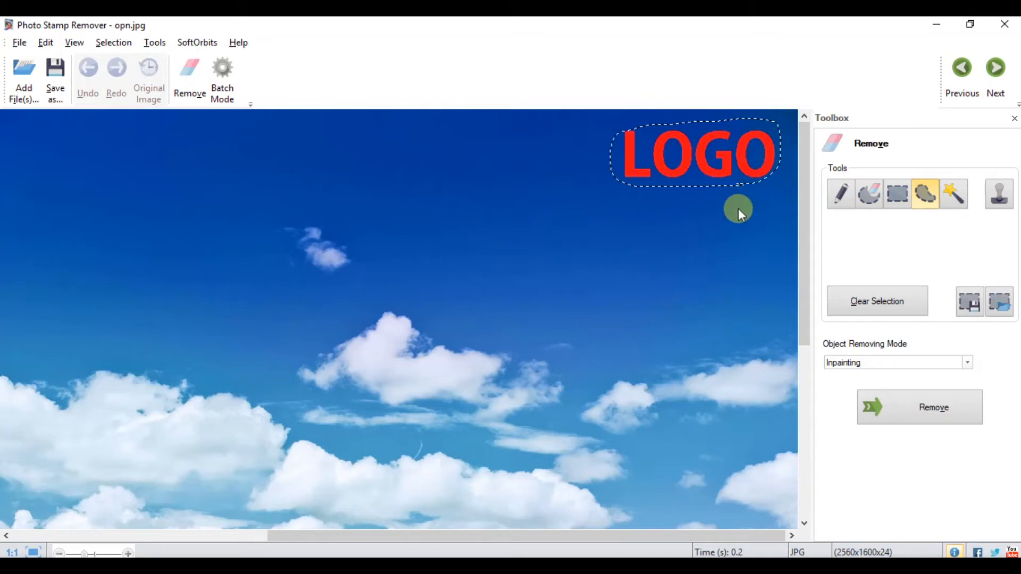
left_click(896, 194)
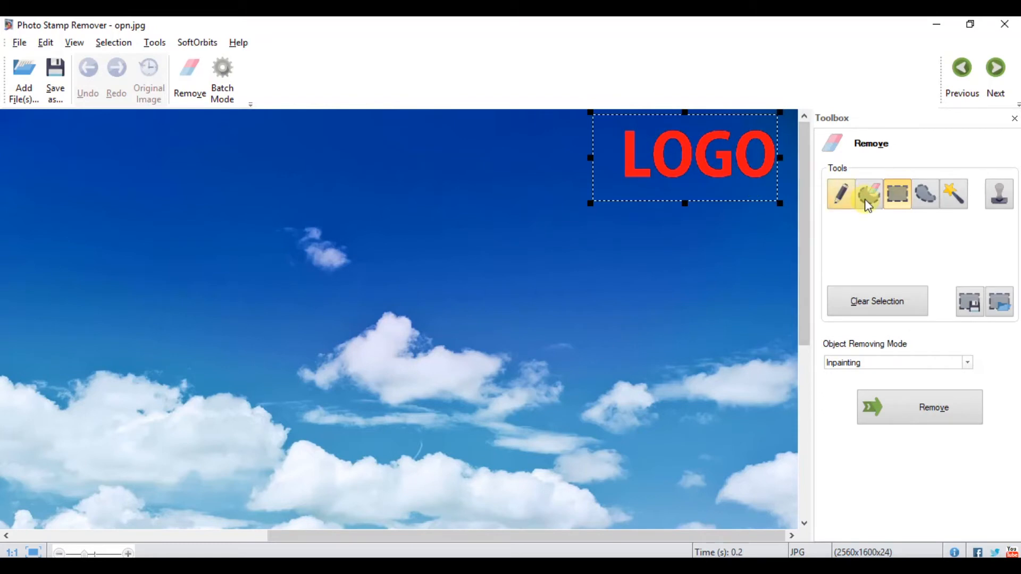
left_click(841, 194)
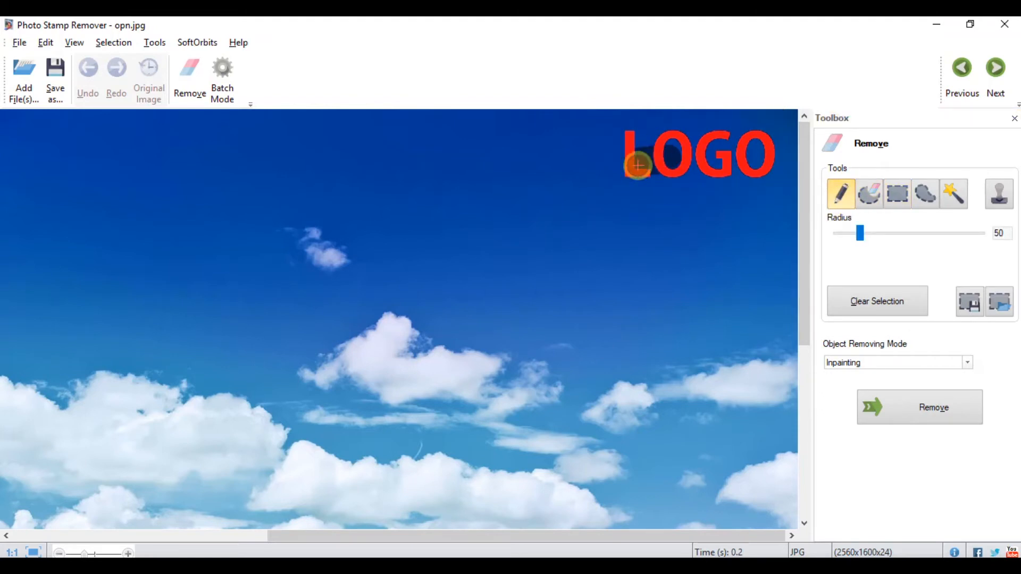
left_click(870, 195)
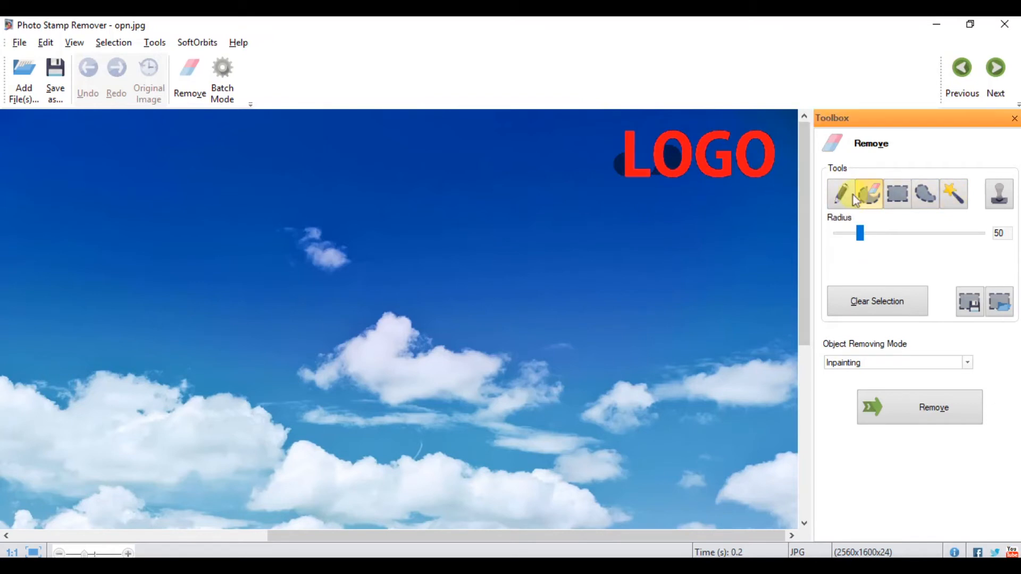
left_click(869, 194)
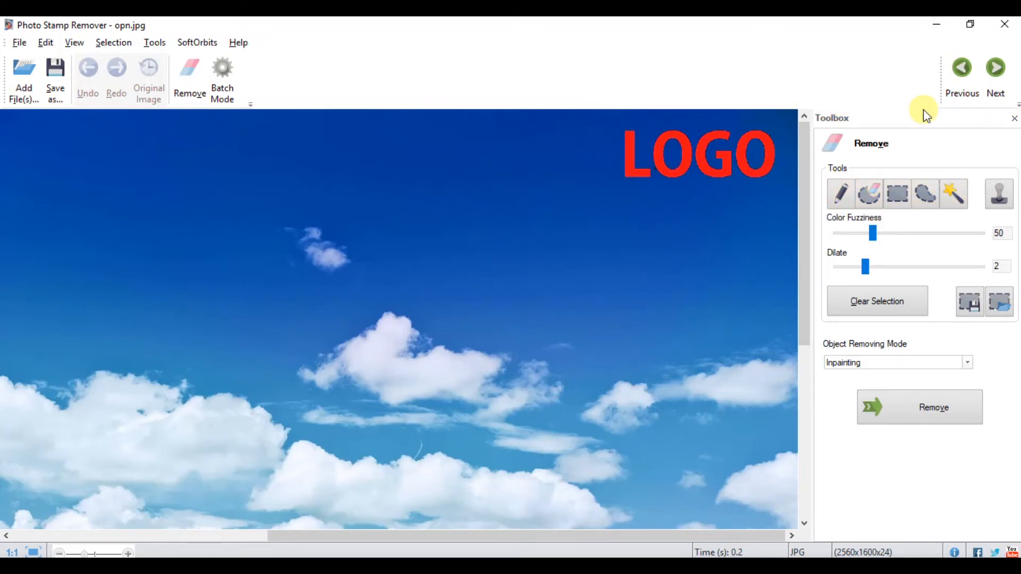
- Remove the red LOGO, zoom out, and save the photo as 'without logo'
left_click(919, 407)
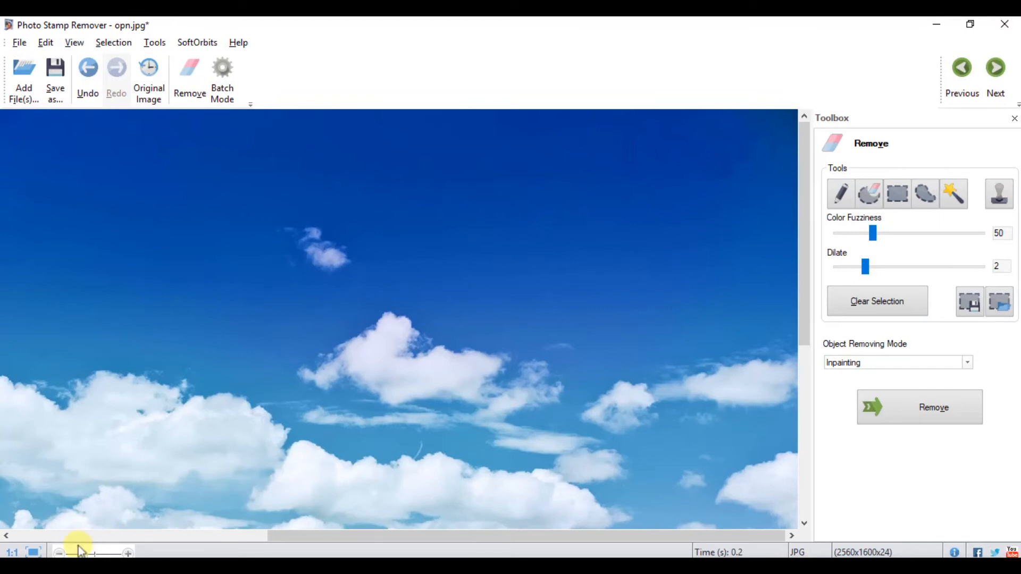
left_click(58, 553)
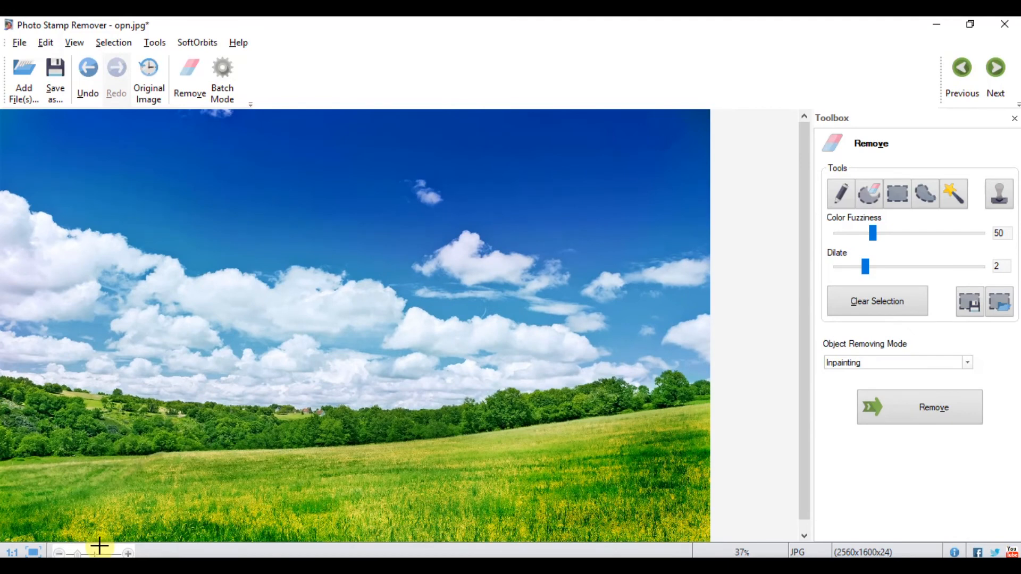
mouse_move(148, 78)
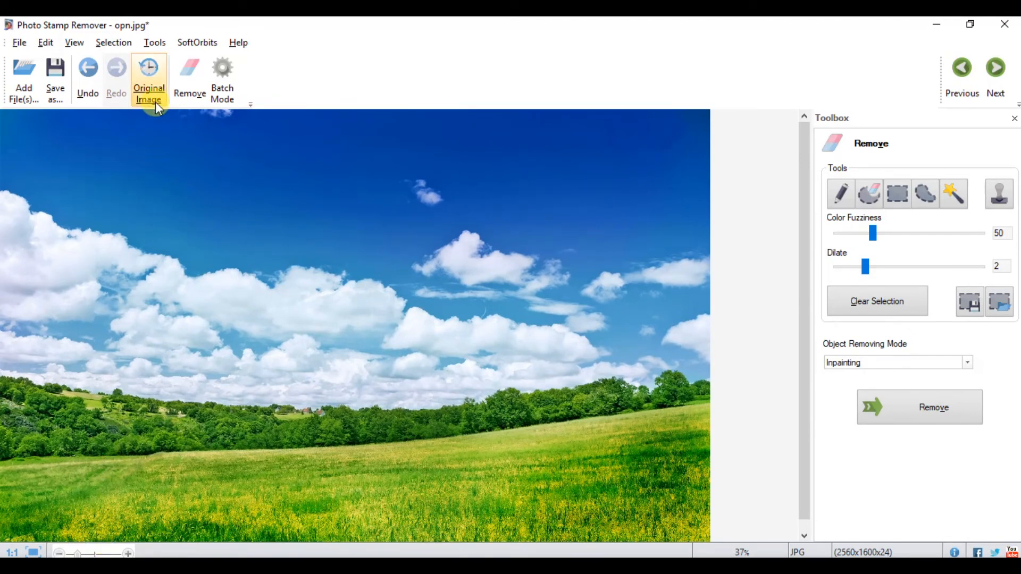
mouse_move(54, 78)
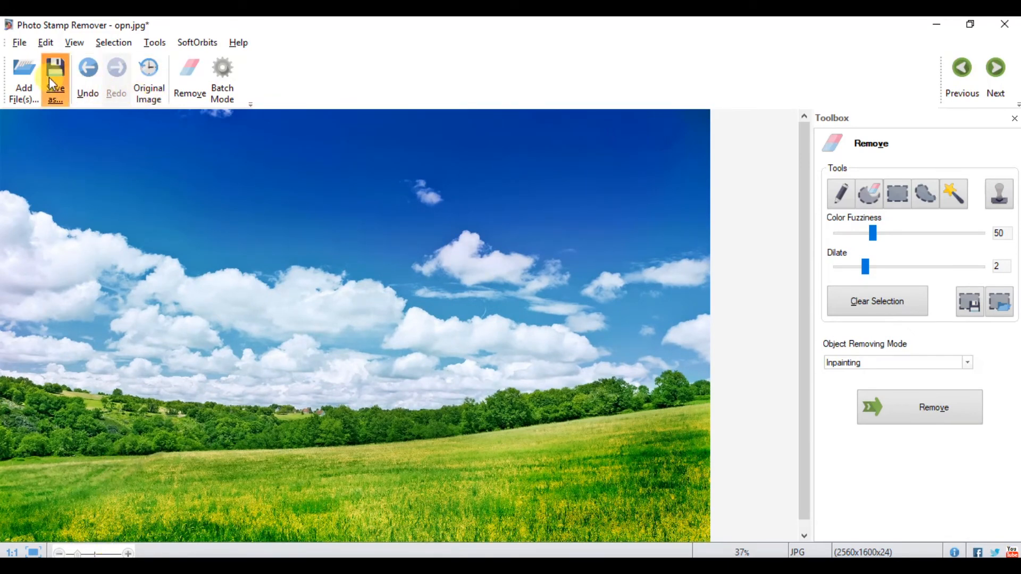
left_click(55, 79)
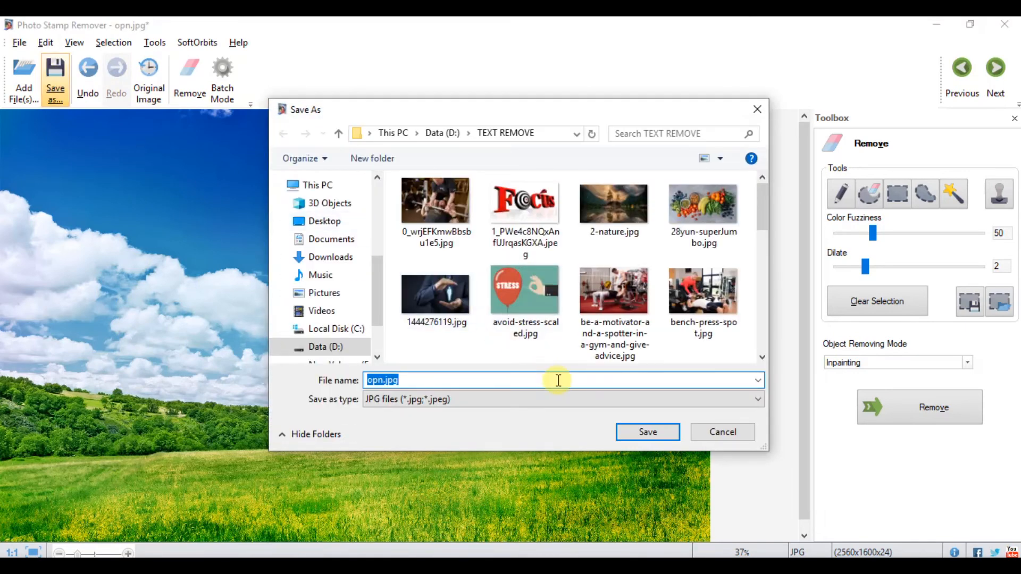
type("without logo")
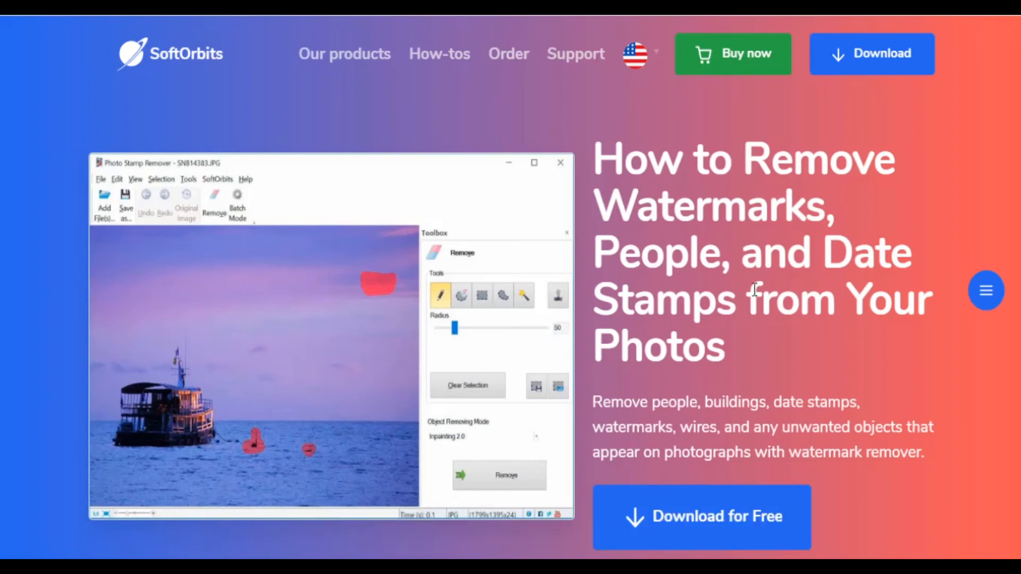
- Scroll the SoftOrbits page down to 'How to Remove Text From the Image Without Photoshop'
scroll("down", 3)
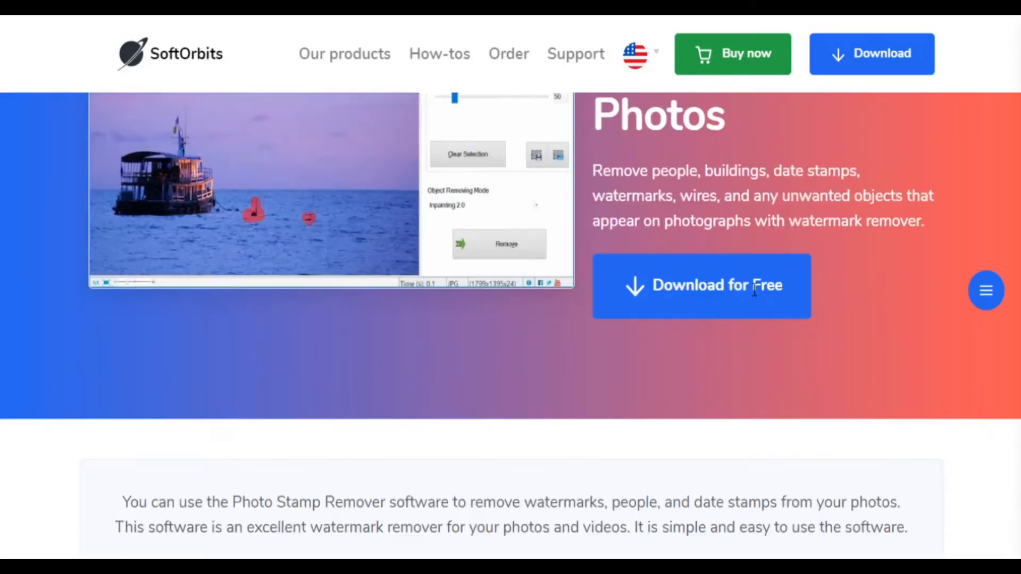
scroll("down", 3)
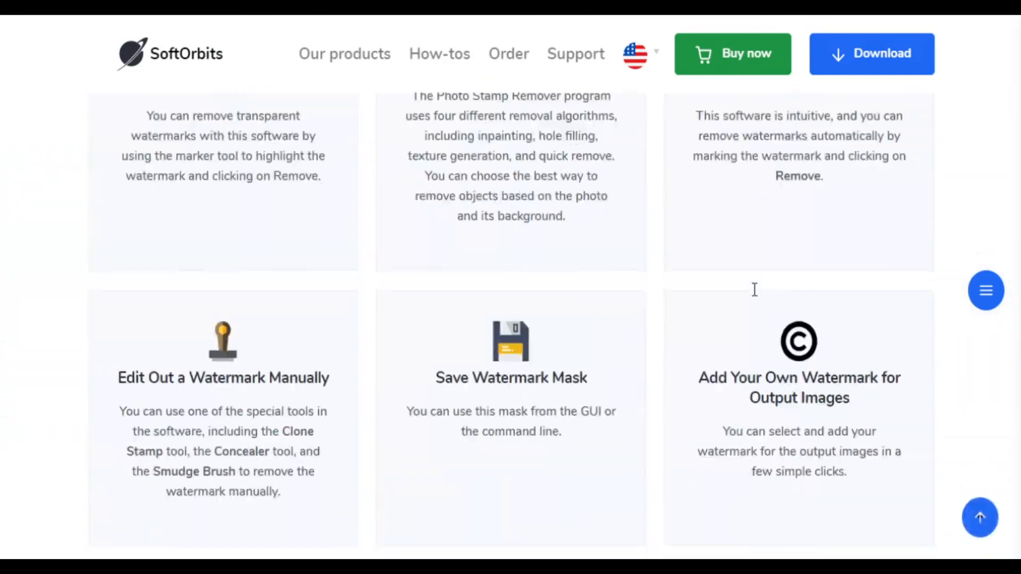
scroll("down", 3)
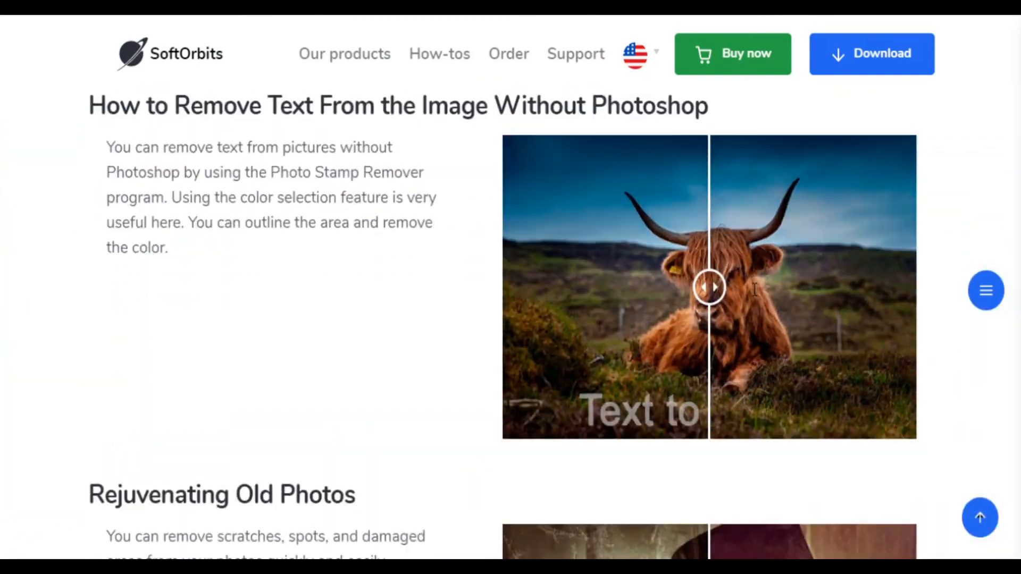